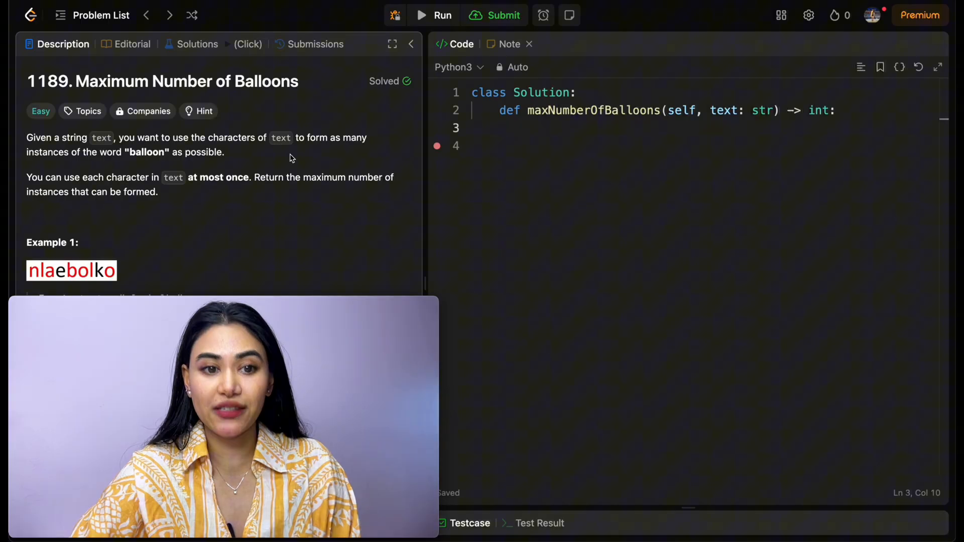
mouse_move(325, 159)
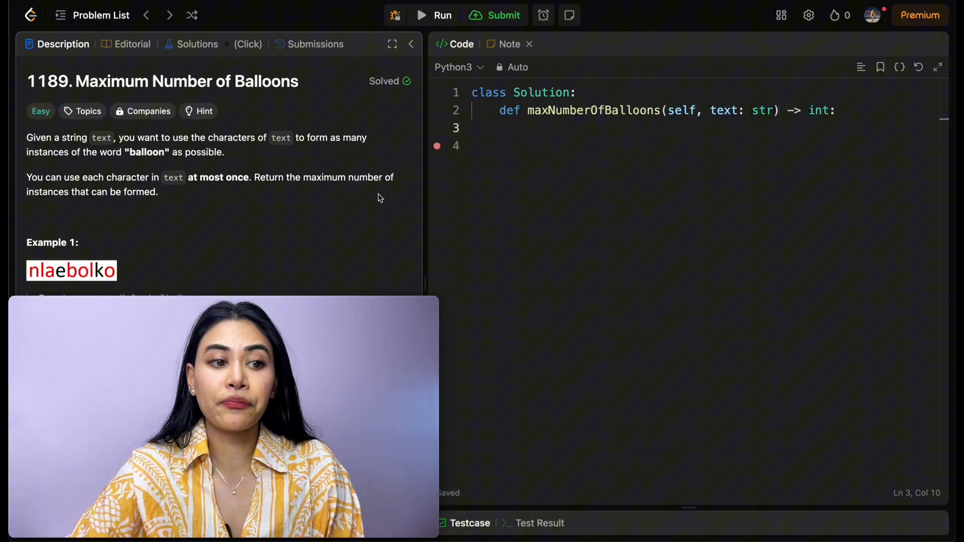
Note Example 2's letter counts (l 4, o 4, n 2, b 2, a 2, x 1, p 1) and spell 'b a l l o o n'
scroll(down, 3)
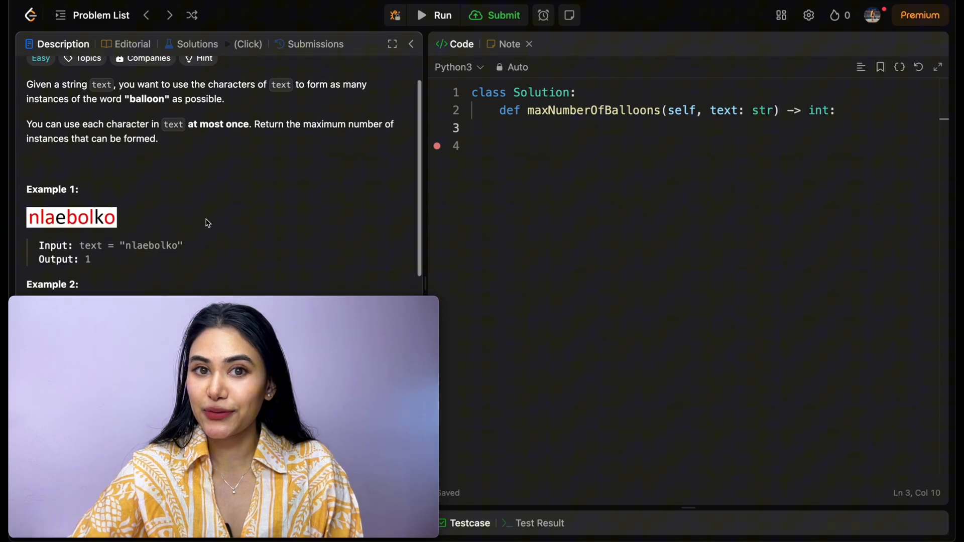
scroll(down, 3)
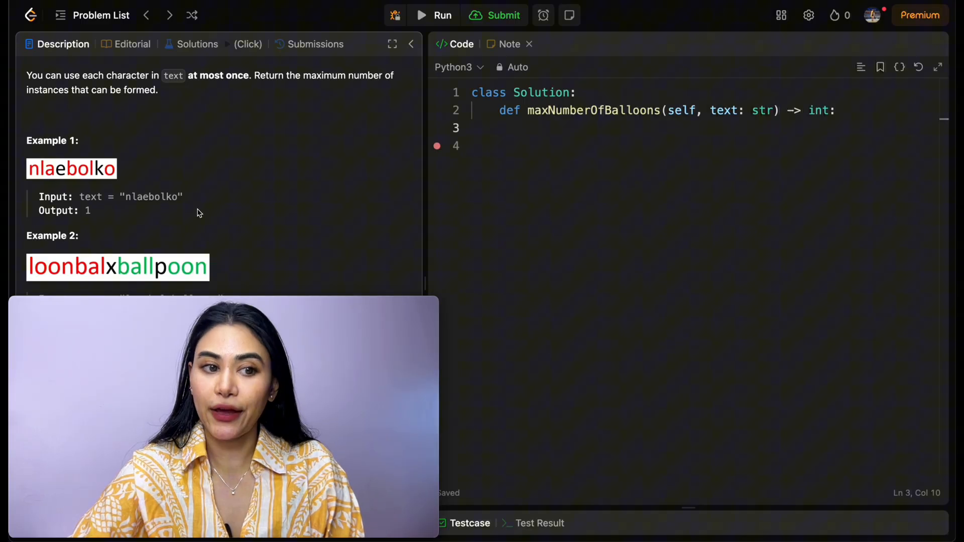
mouse_move(126, 220)
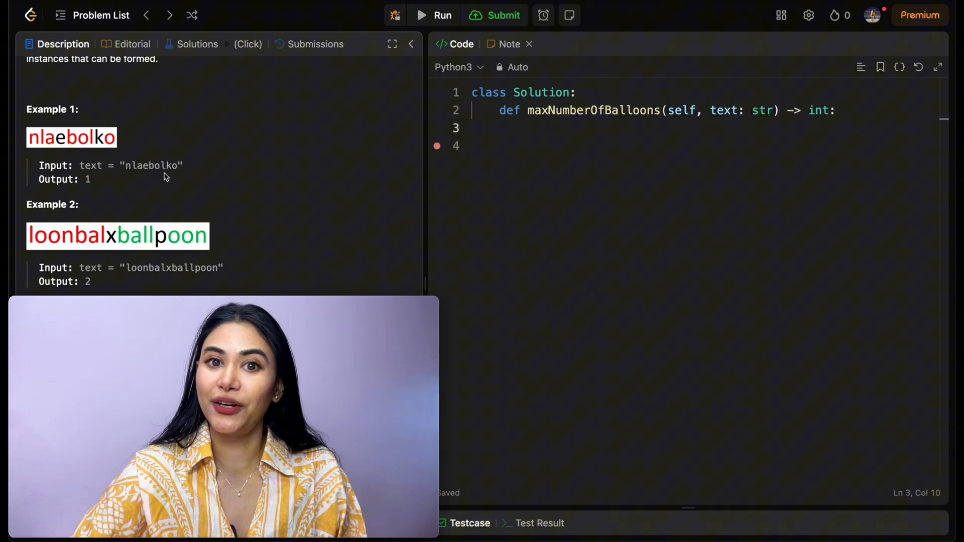
scroll(down, 3)
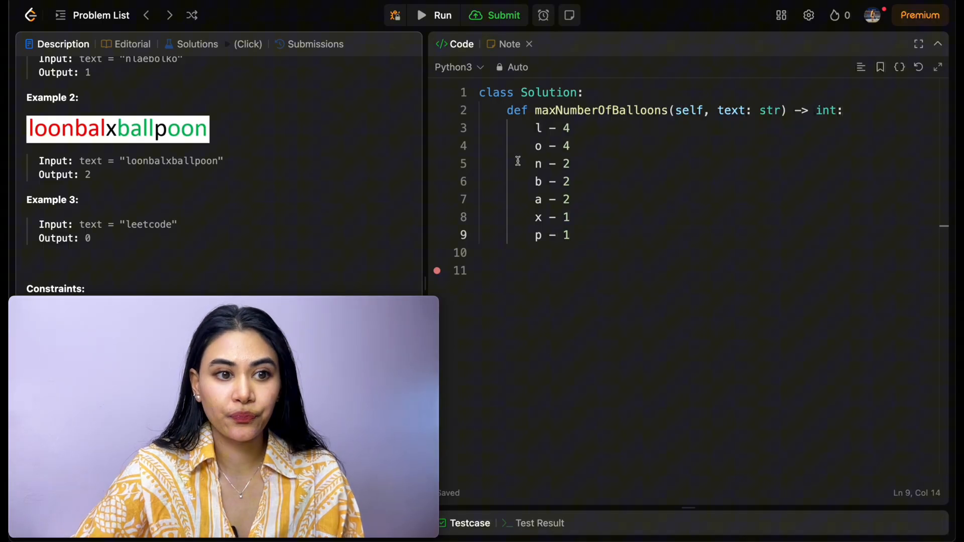
mouse_move(214, 161)
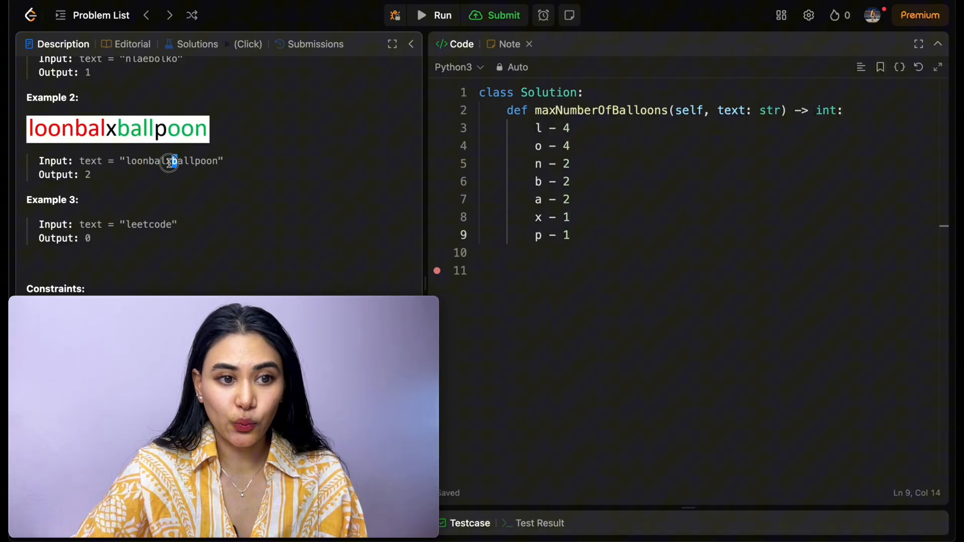
double_click(551, 199)
text(b a l l o o n)
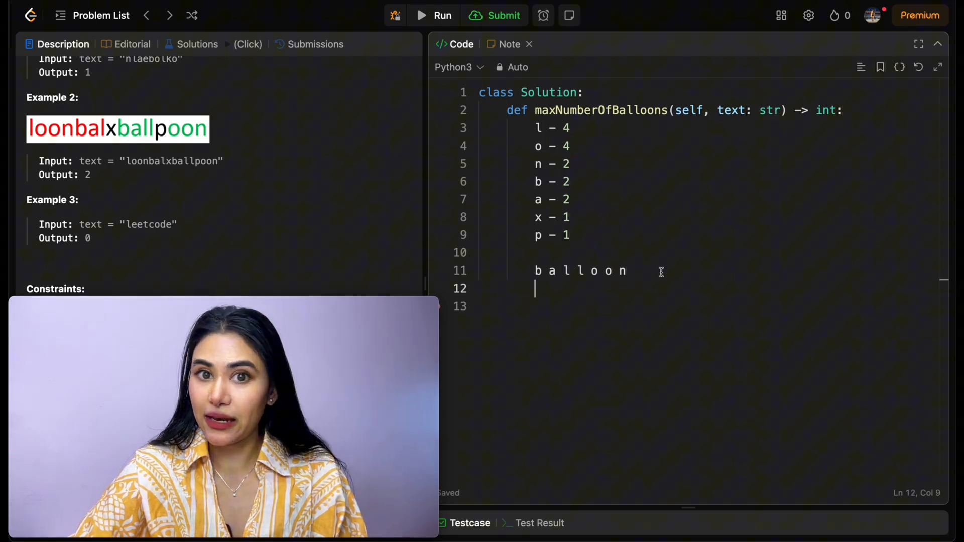
List balloon's needs (b 1, a 1, l 2, o 2, n 1) and mark each line with '--> 2'
text(b - 1)
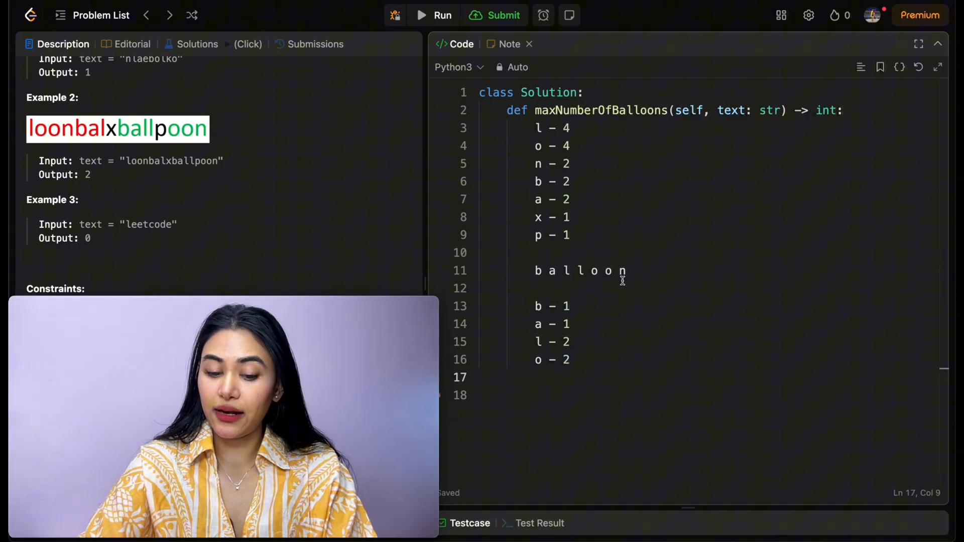
text(n - 1)
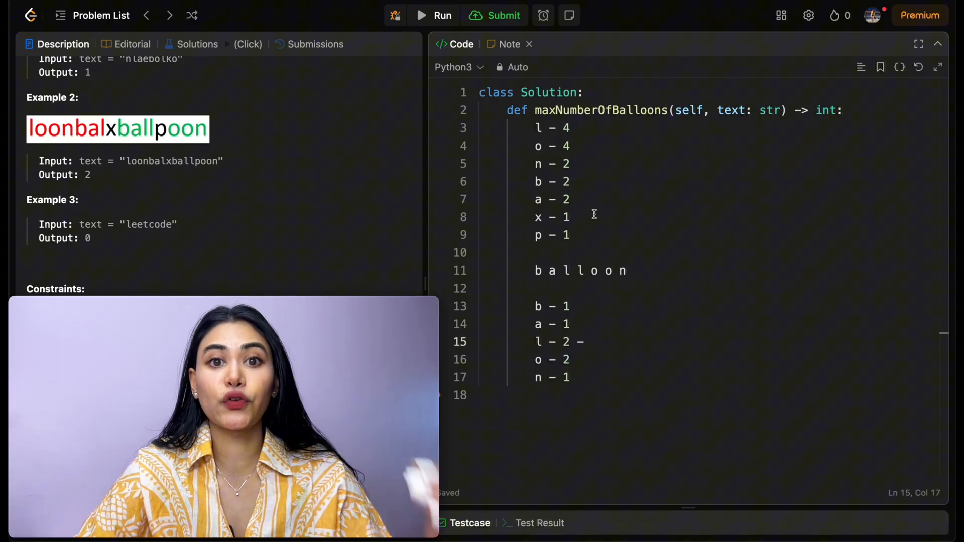
double_click(564, 341)
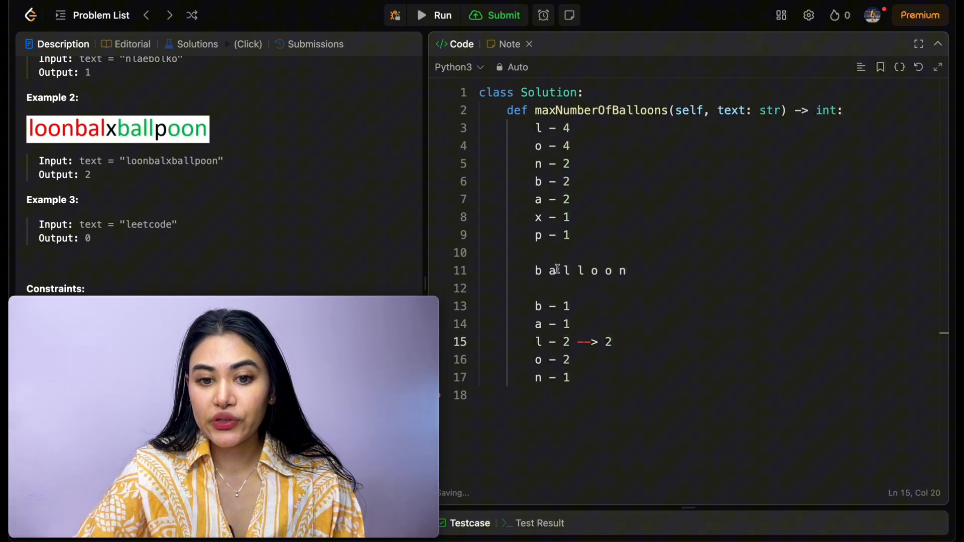
text(--> 2)
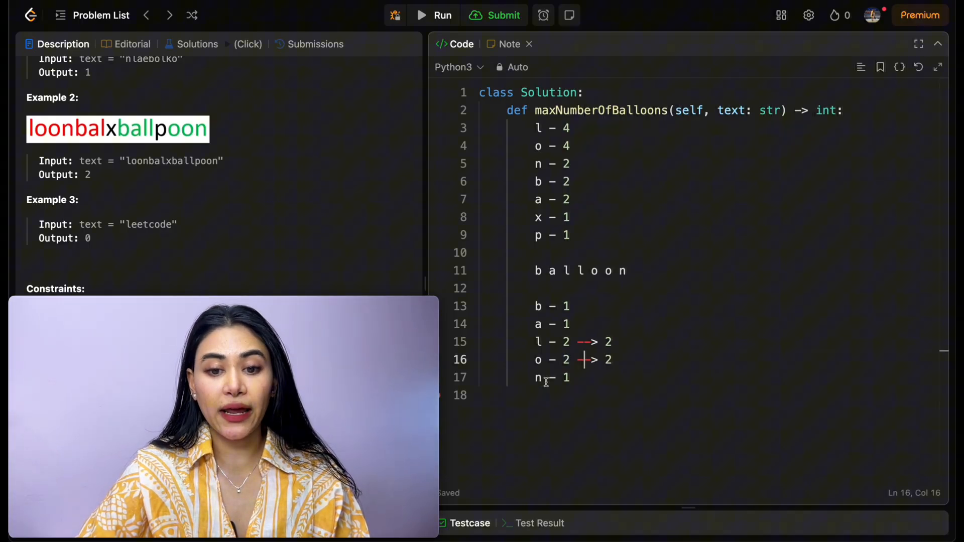
text(--> 2)
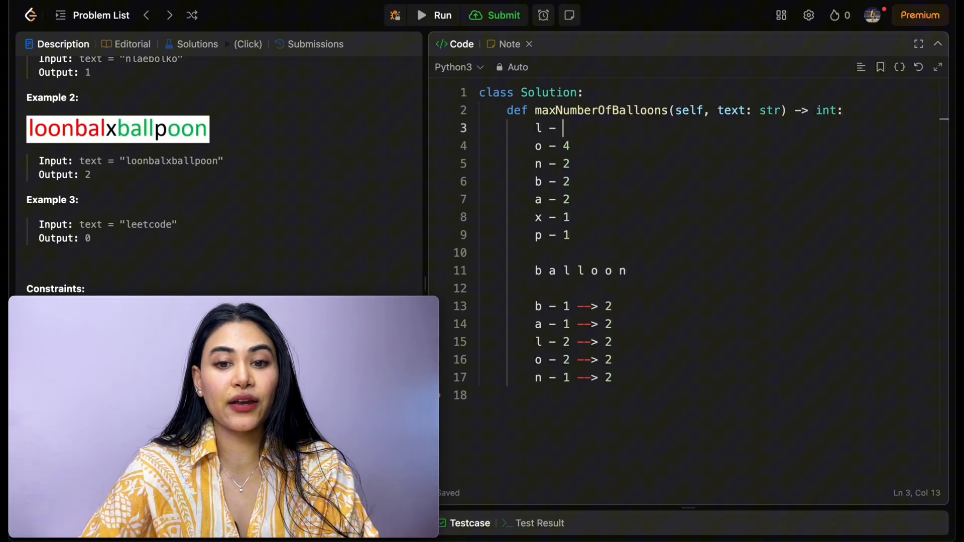
Change the tally to leetcode's counts (l 1, e 3, t 1, c 1, o 1, d 1) and clear the ratios
text(3)
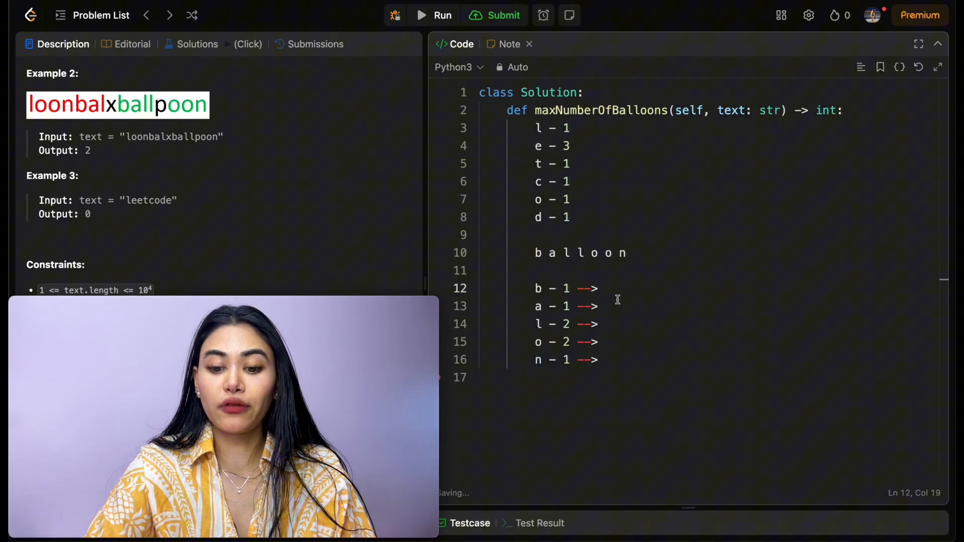
Record a ratio of 0 after 'b - 1 -->' and highlight the remaining balloon letters
text(0)
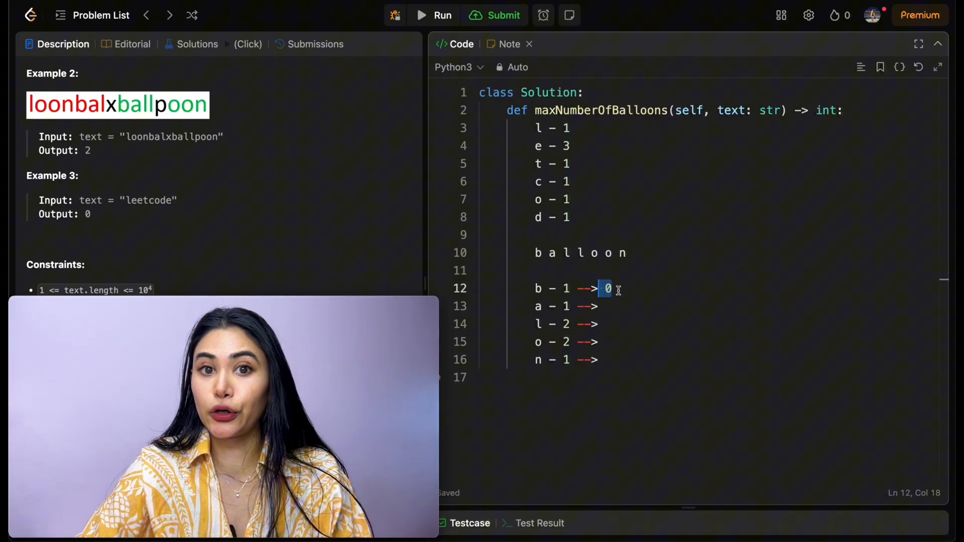
drag(611, 288, 535, 378)
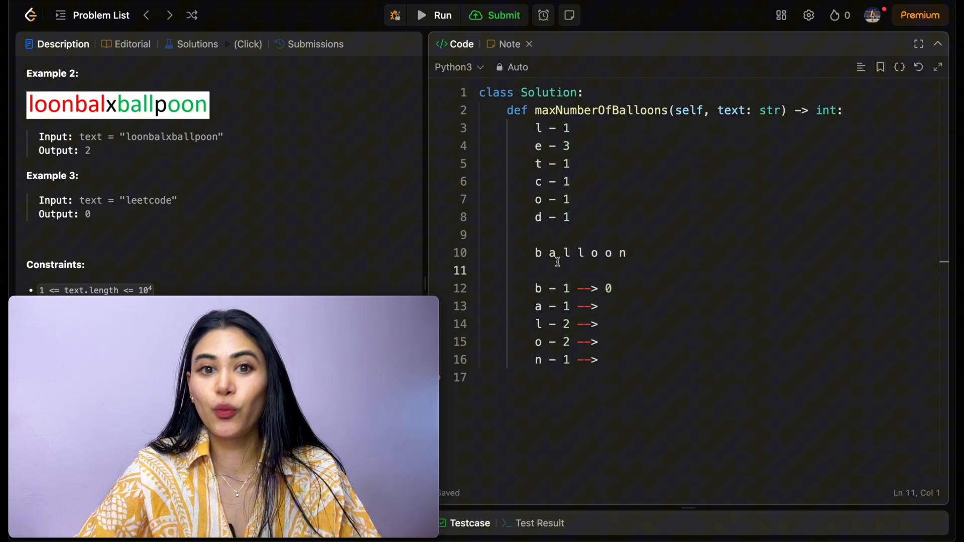
drag(549, 253, 626, 253)
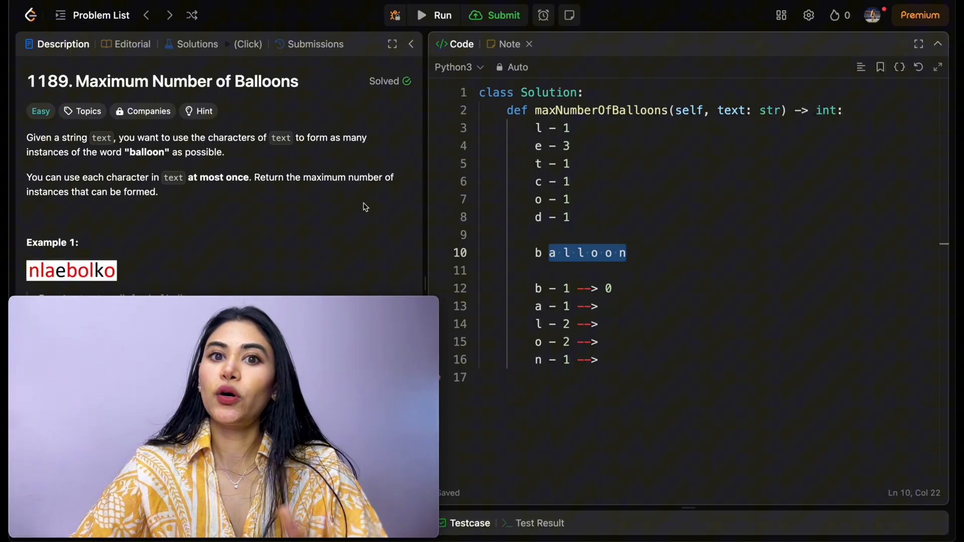
Delete the scratch notes from the function body, leaving only text = "noollabb"
scroll(down, 3)
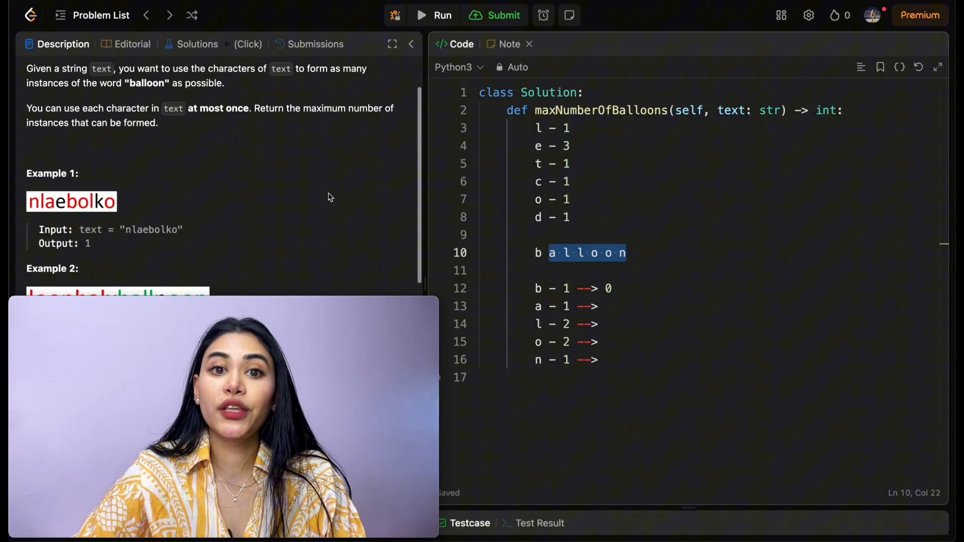
scroll(down, 3)
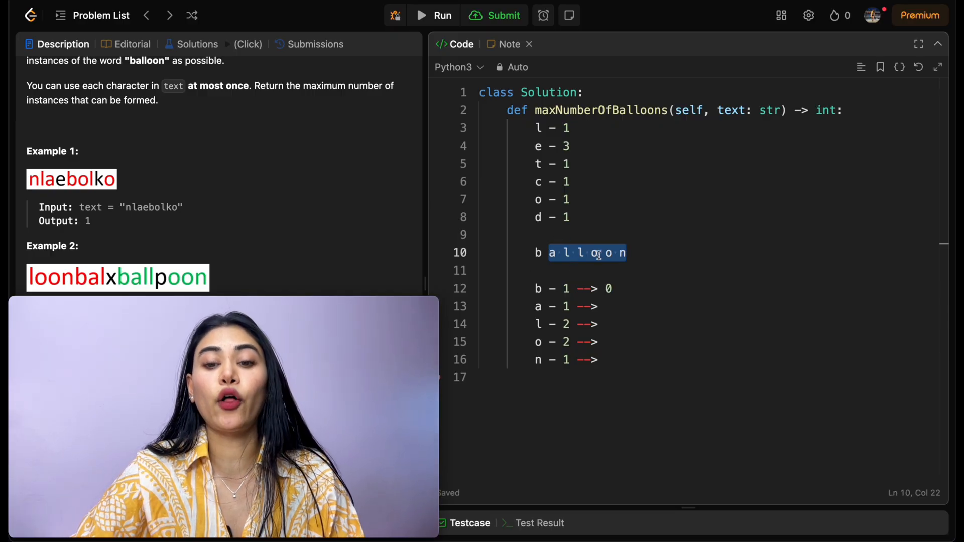
click(653, 266)
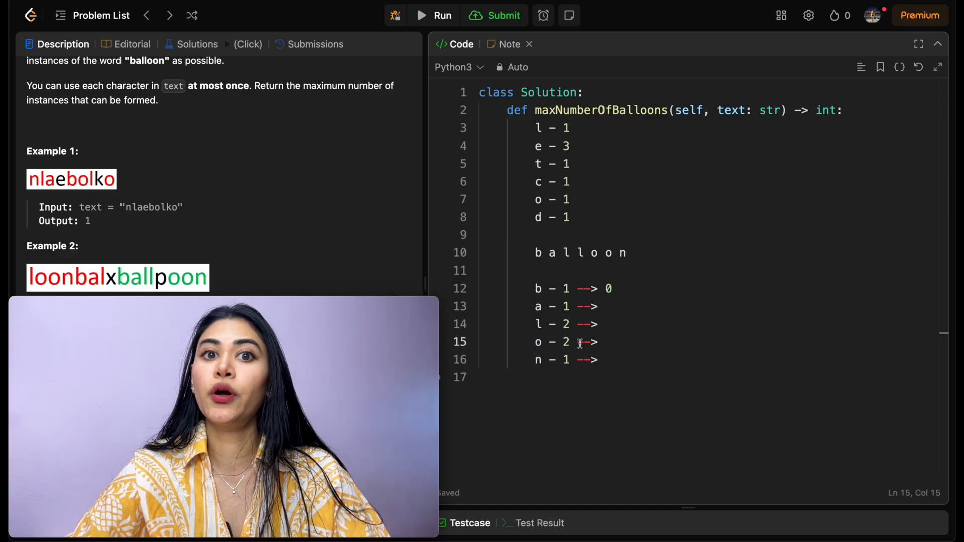
double_click(550, 343)
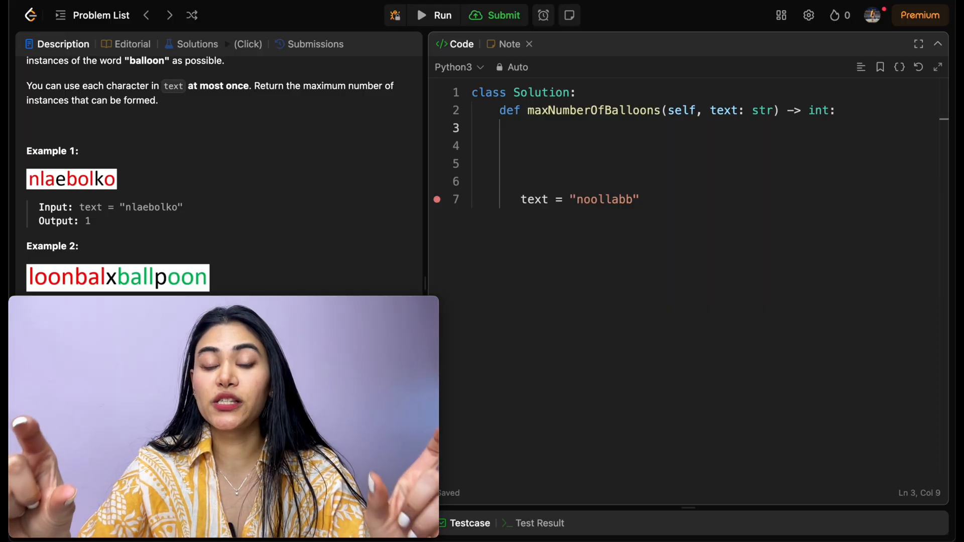
Initialise a count dictionary with b, a, l, o, n all set to 0
click(530, 128)
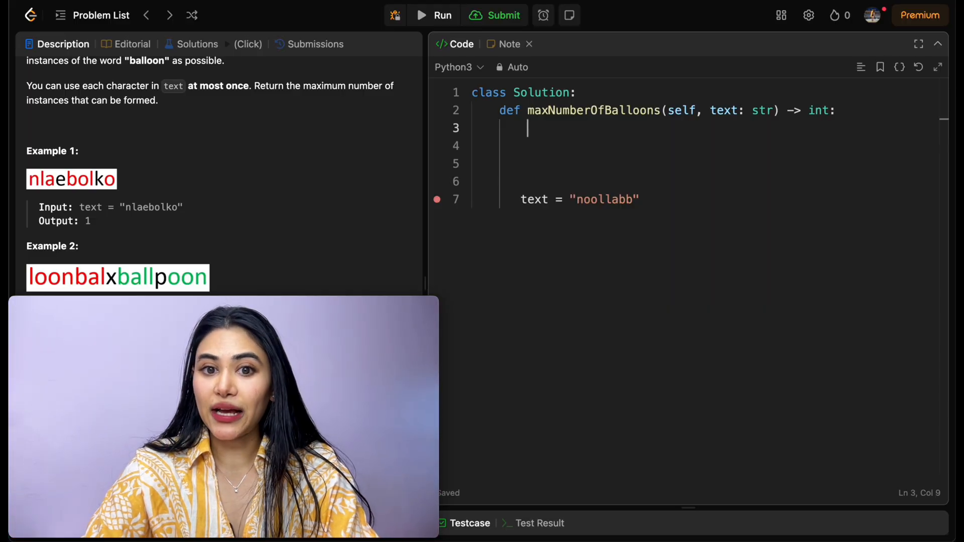
text(count =)
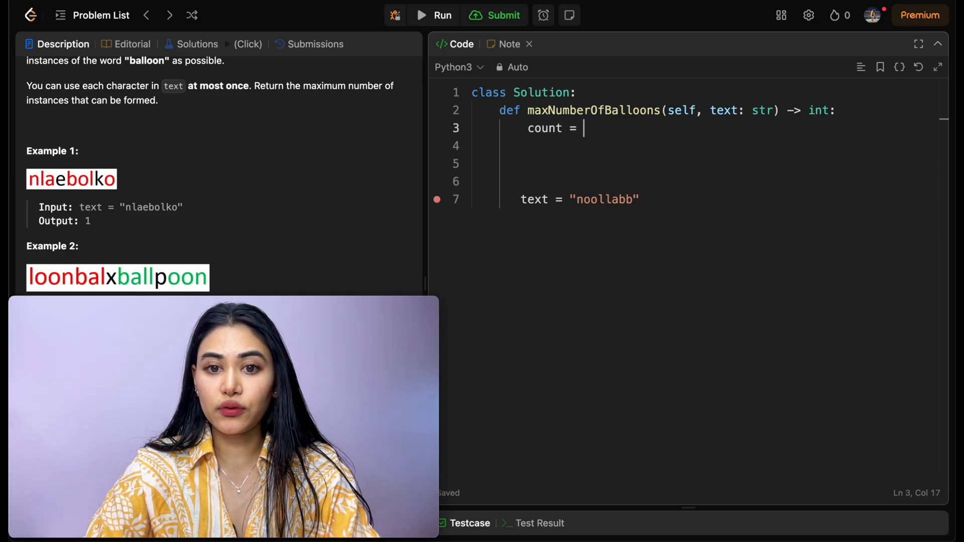
text({""})
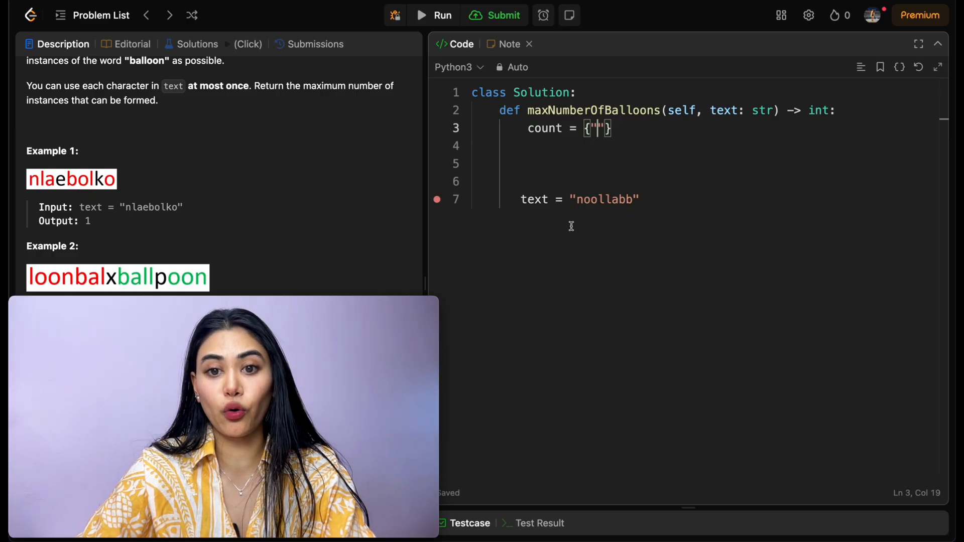
text("b":0)
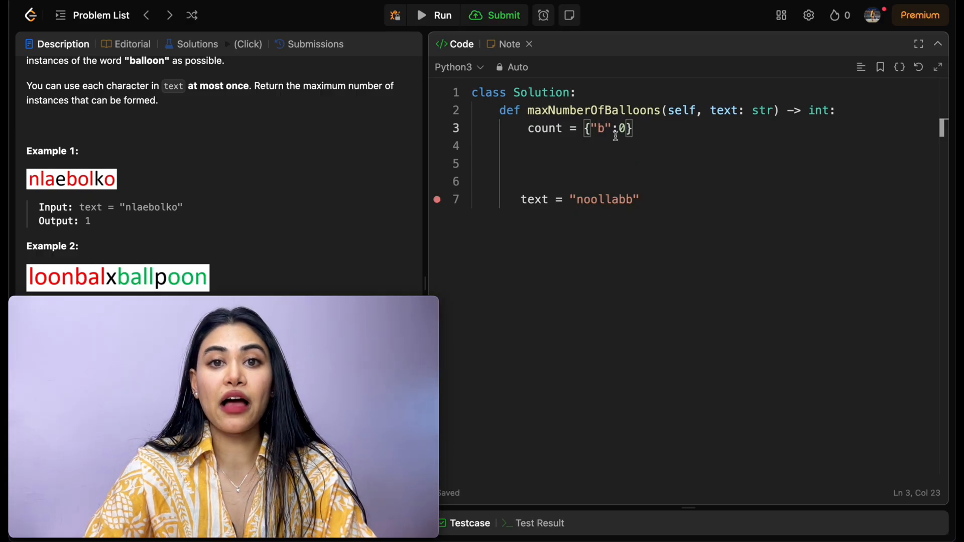
text(, "a":0, "l":0, "o":0, "n":0)
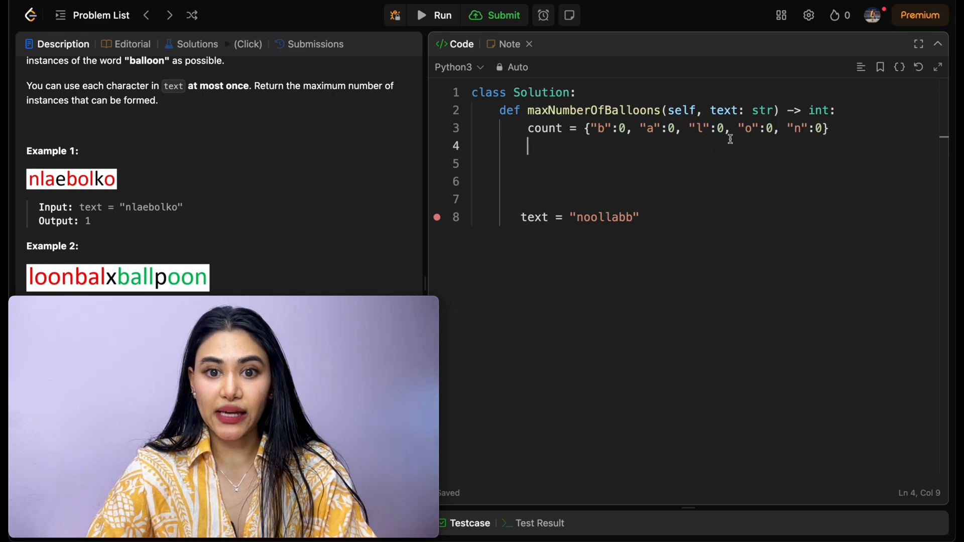
Loop over the text and increment count[char] when the character is a balloon letter
text(for char in text:)
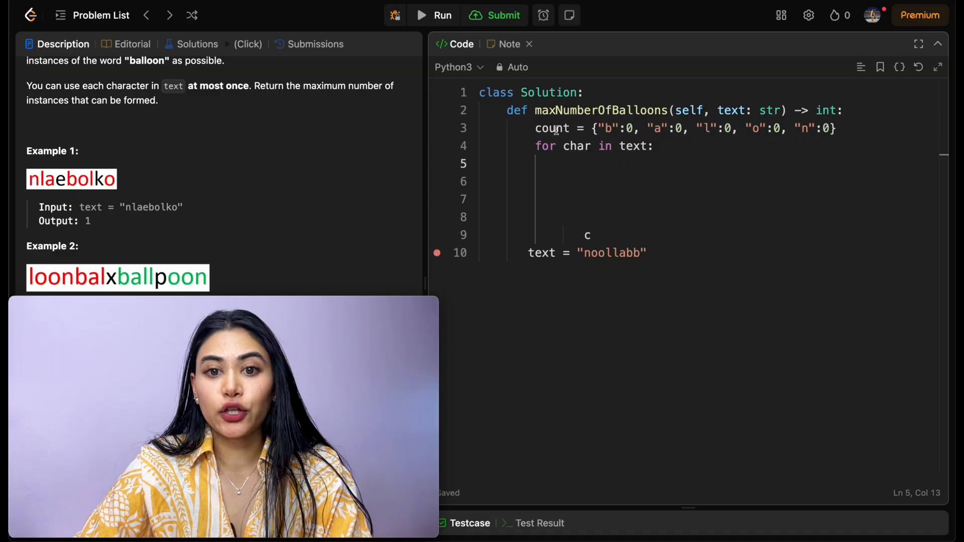
mouse_move(617, 157)
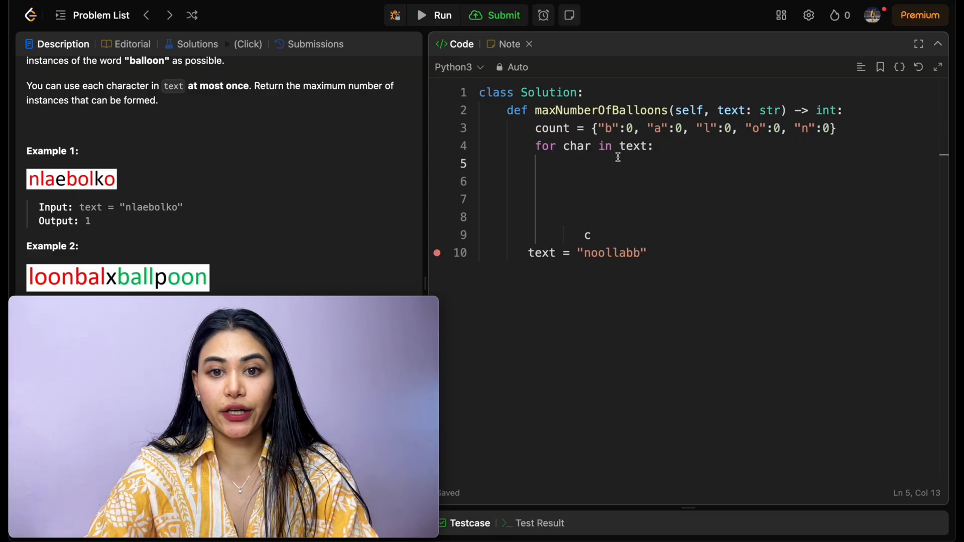
text(if char in count:)
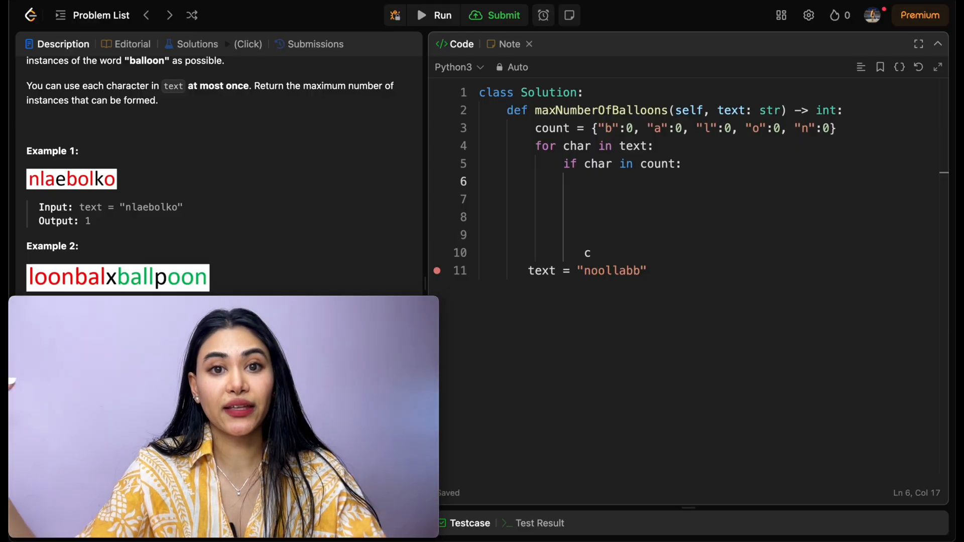
text(count[])
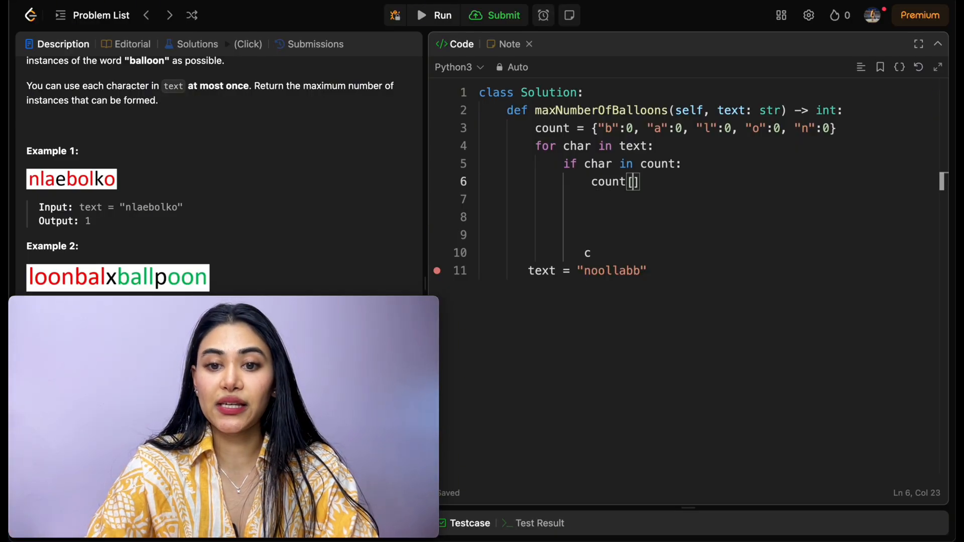
text(char] += 1)
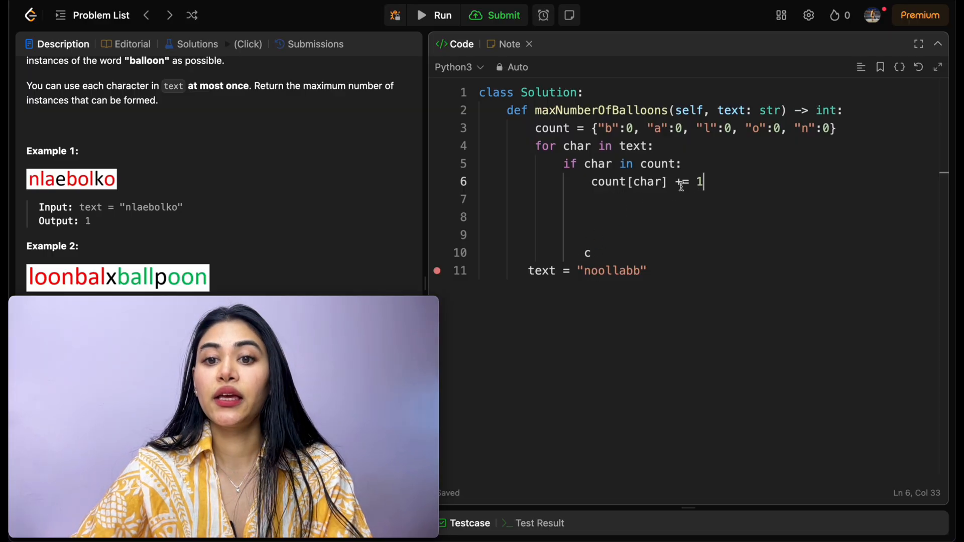
Trace the noollabbs example in notes to the tally b:2, a:1, l:2, o:2, n:1
text({"b":0, "a":0, "l":0, "o":0, "n":0})
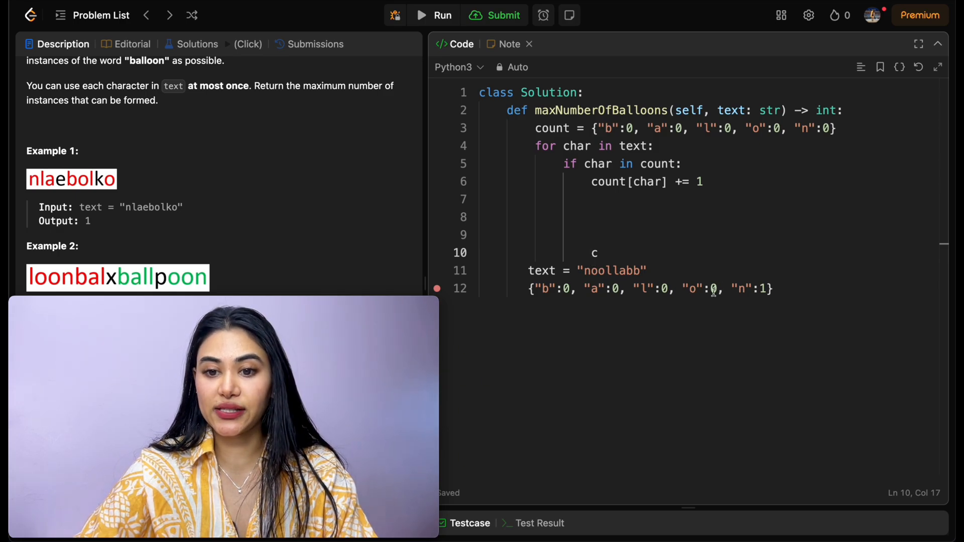
text(1)
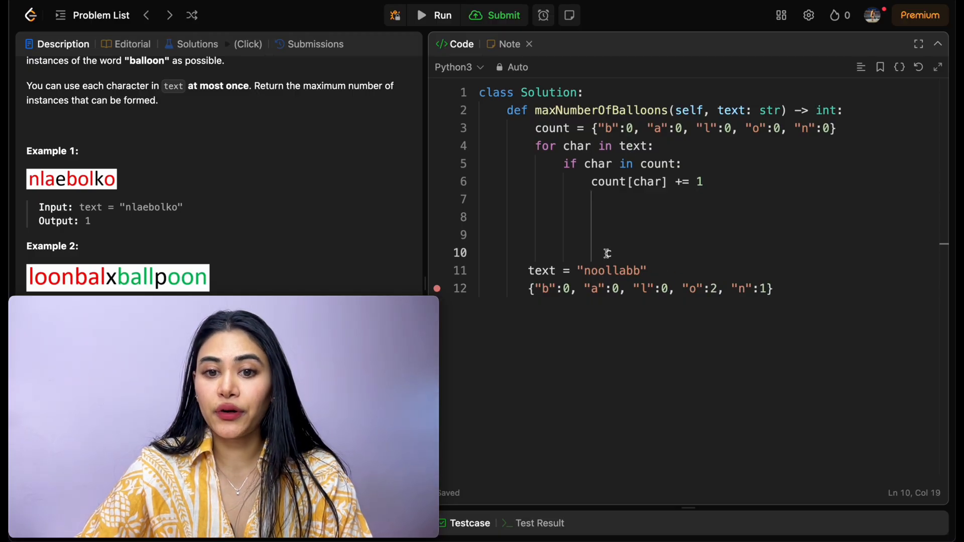
text(c)
click(651, 288)
text(1)
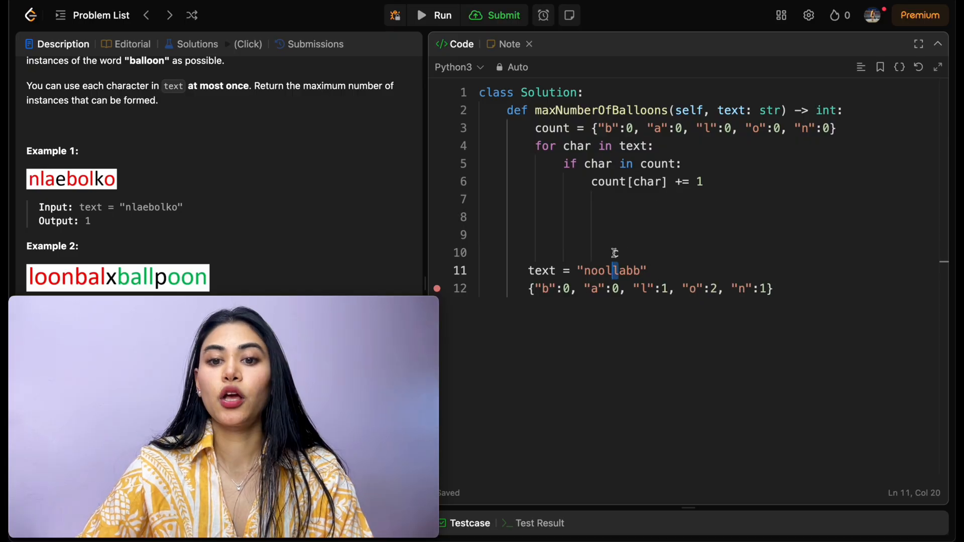
text(c)
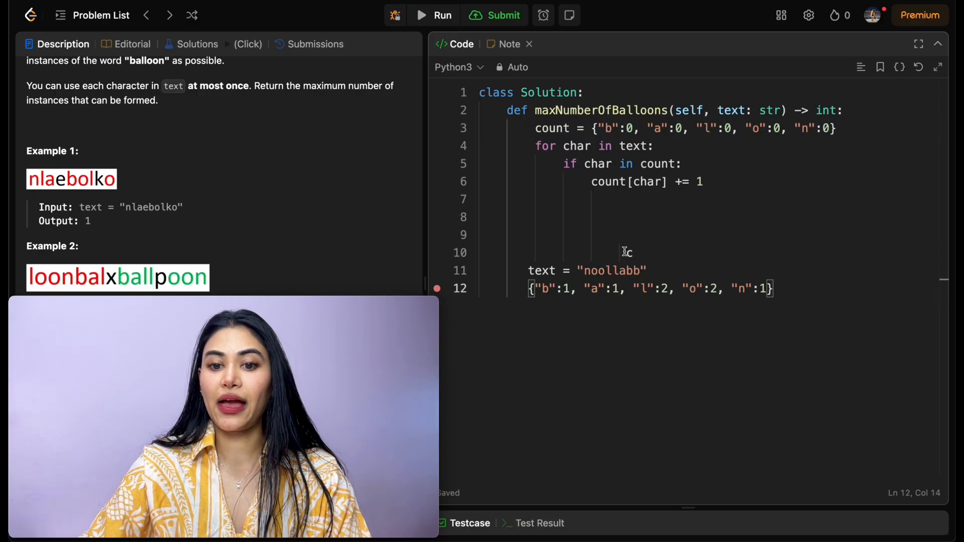
text(s)
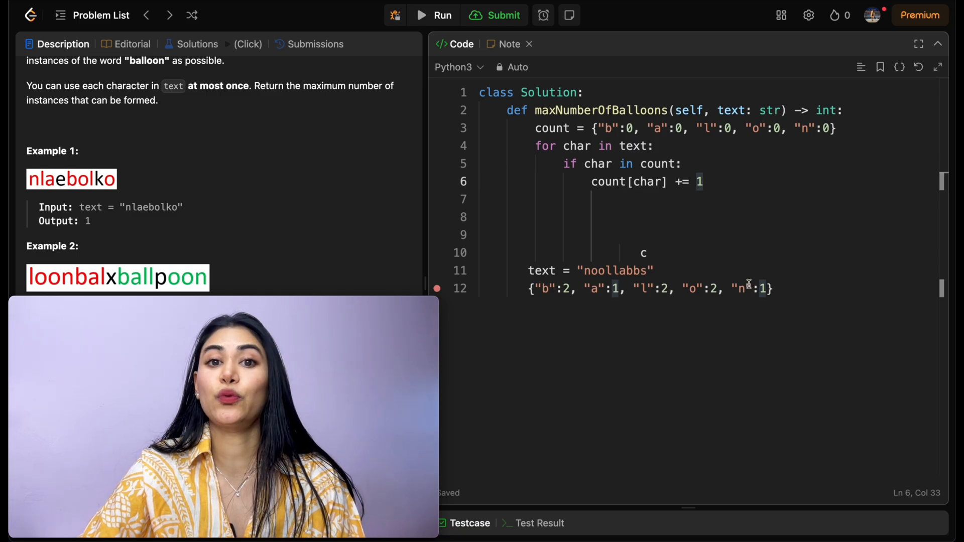
text(re)
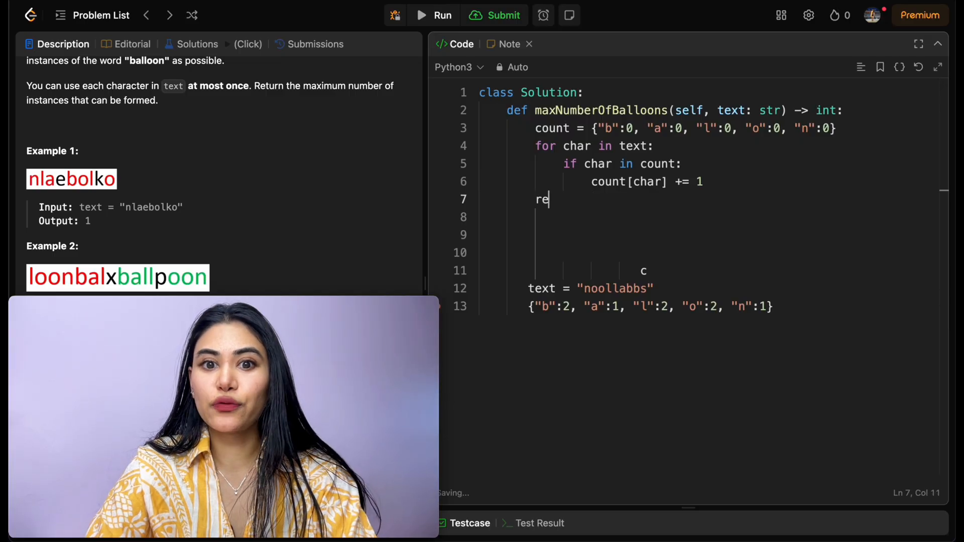
Return min(count["b"], count["a"], count["l"]//2, count["o"]//2, count["n"])
text(turn)
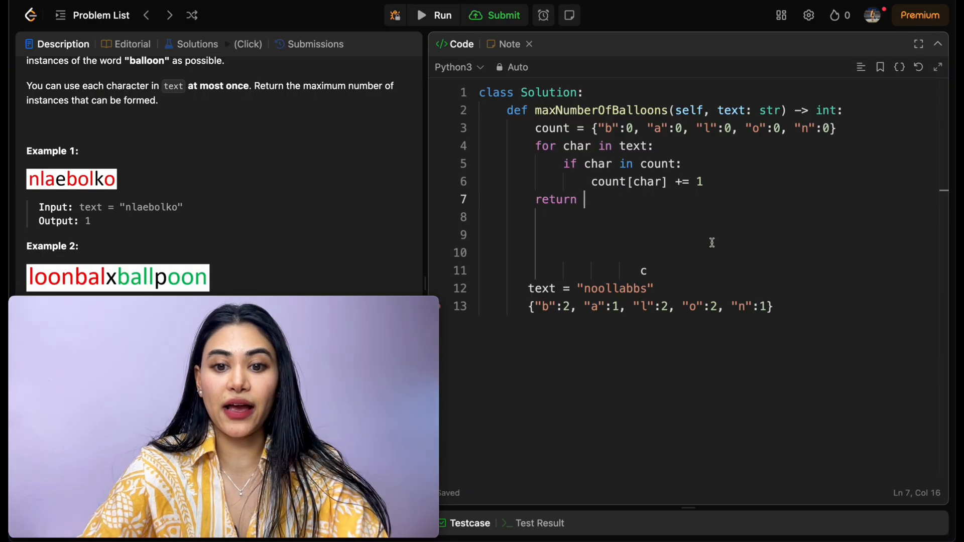
text(min())
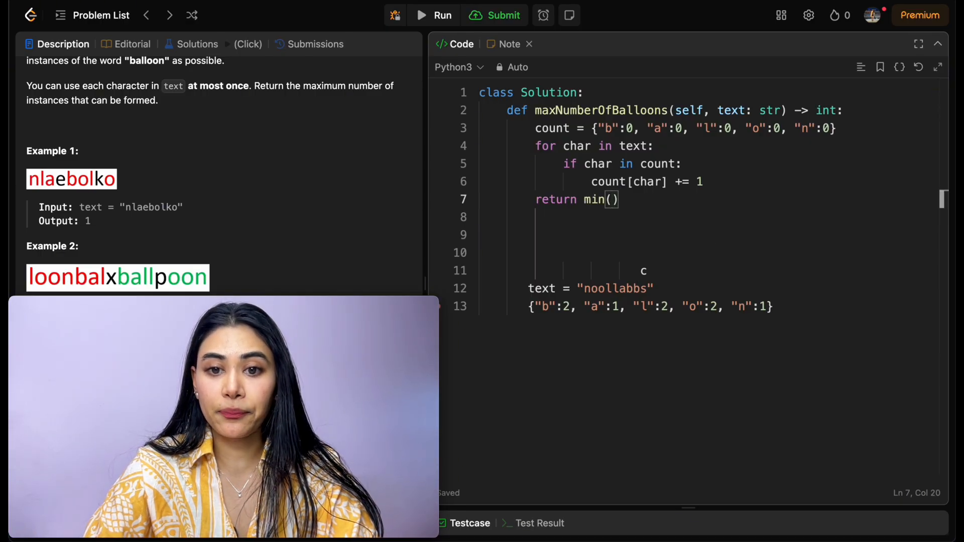
text(count["b"], count["a"], count["l"])
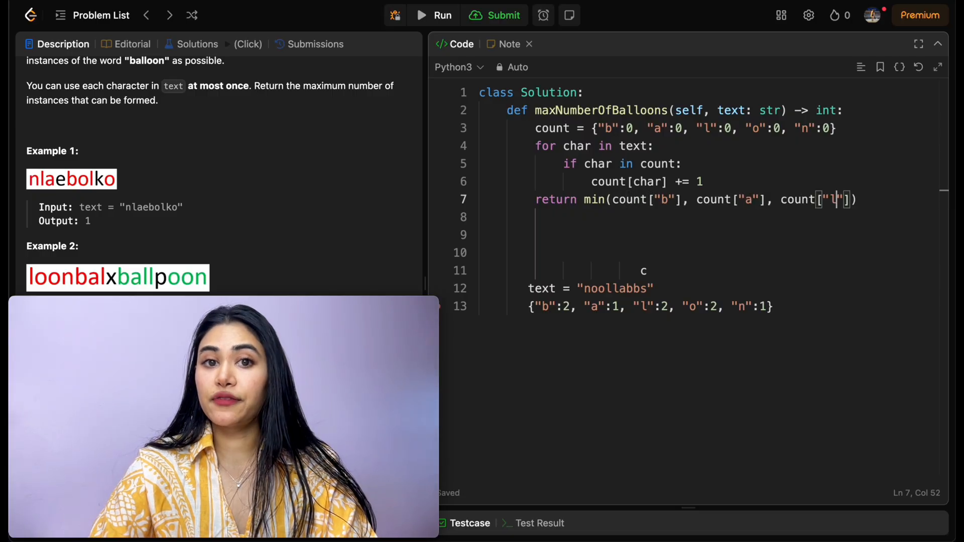
text(//)
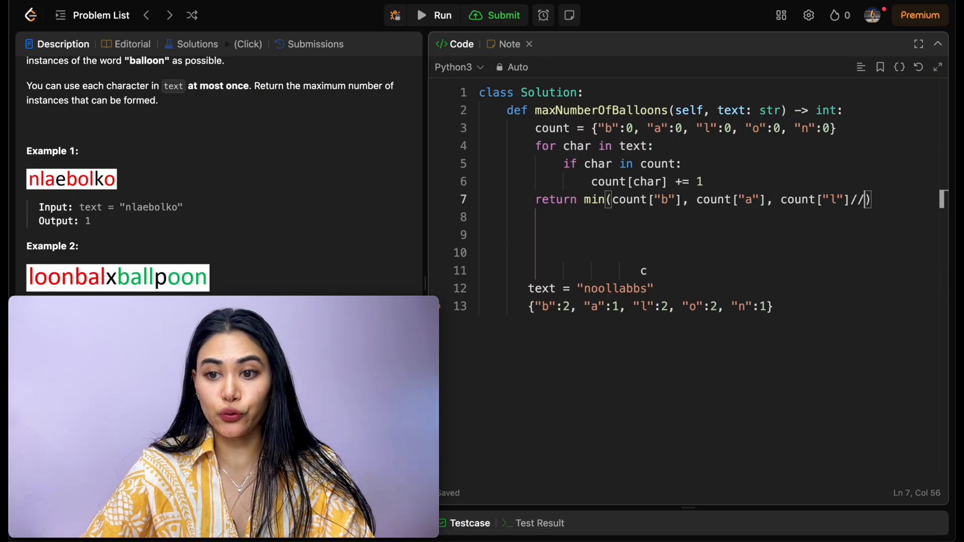
text(2, count[])
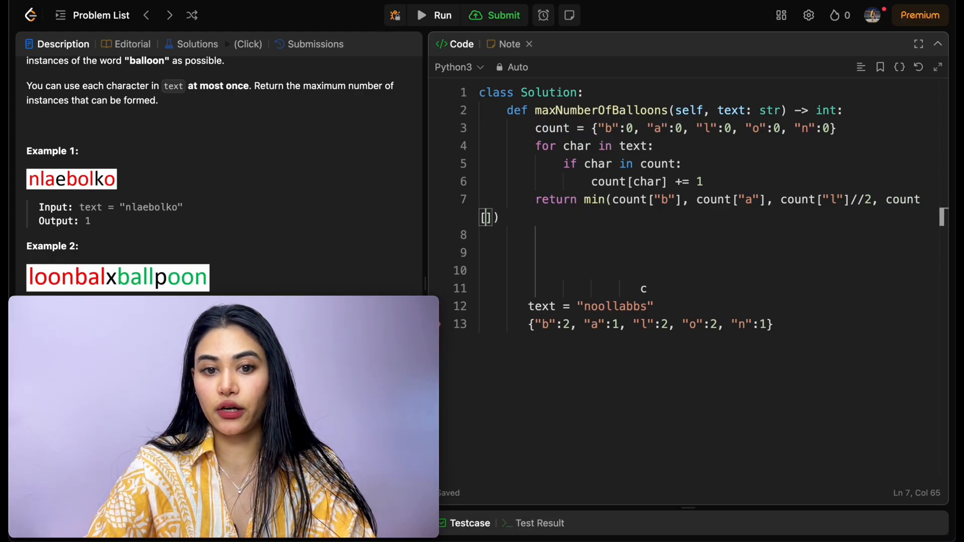
text("o"]//2,)
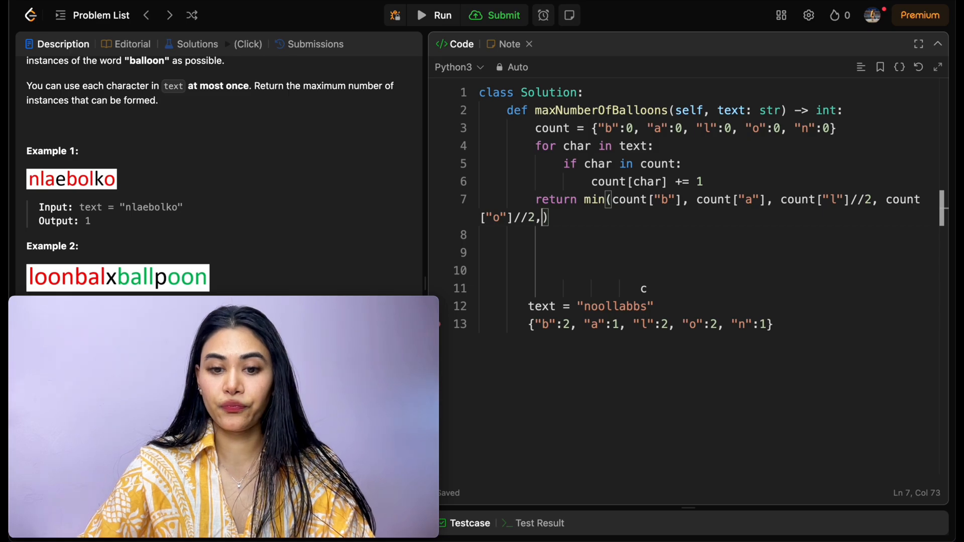
text(count)
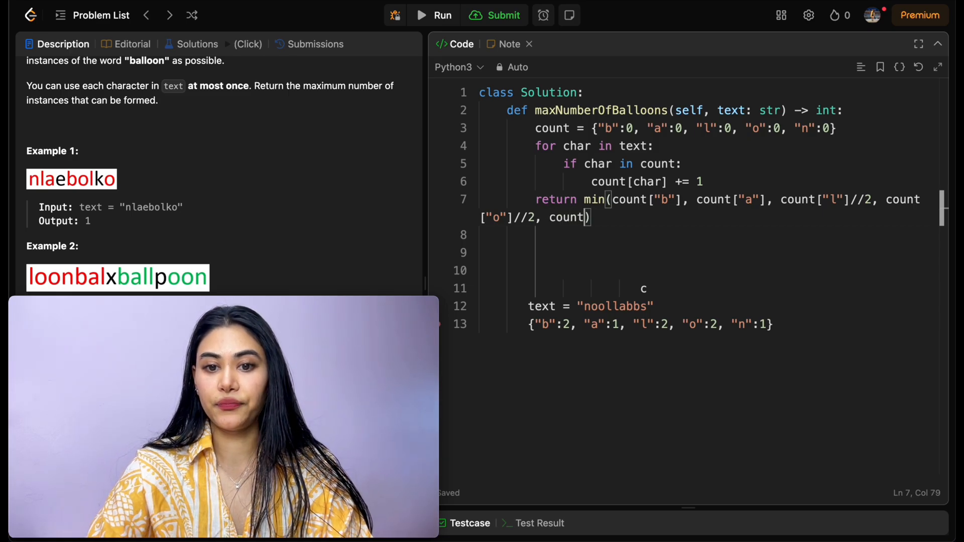
text("n"])
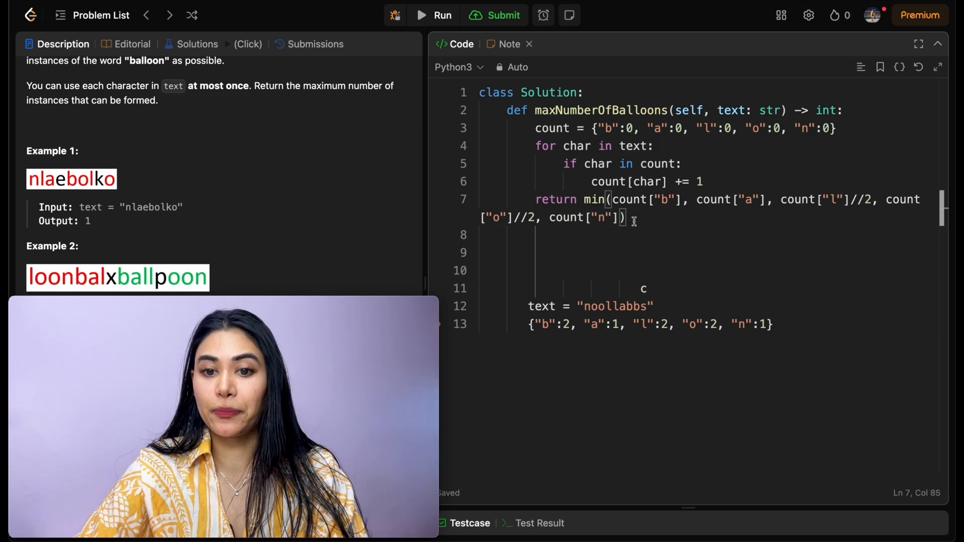
text(min())
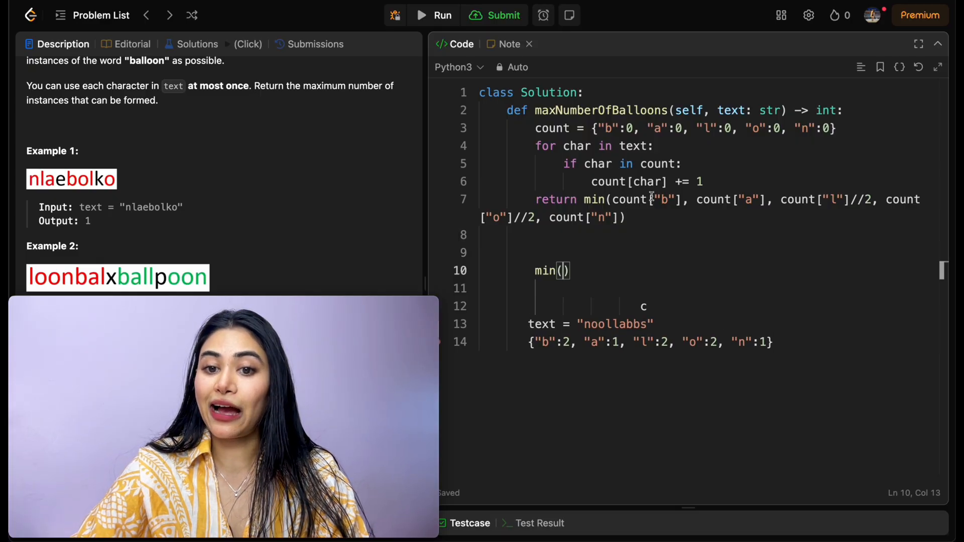
Add the worked note min(2,1,1,1,1) and comment out the scratch lines below the solution
text(2,)
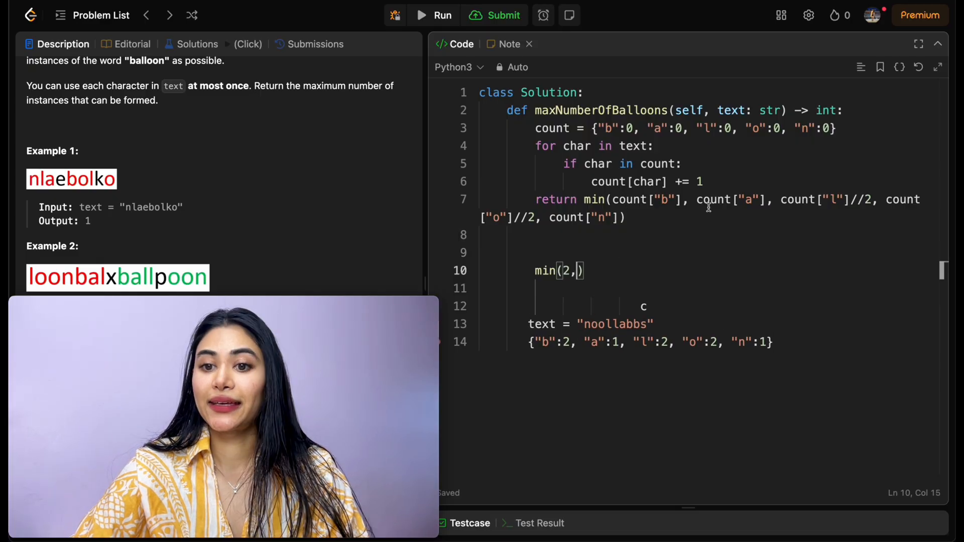
text(1,)
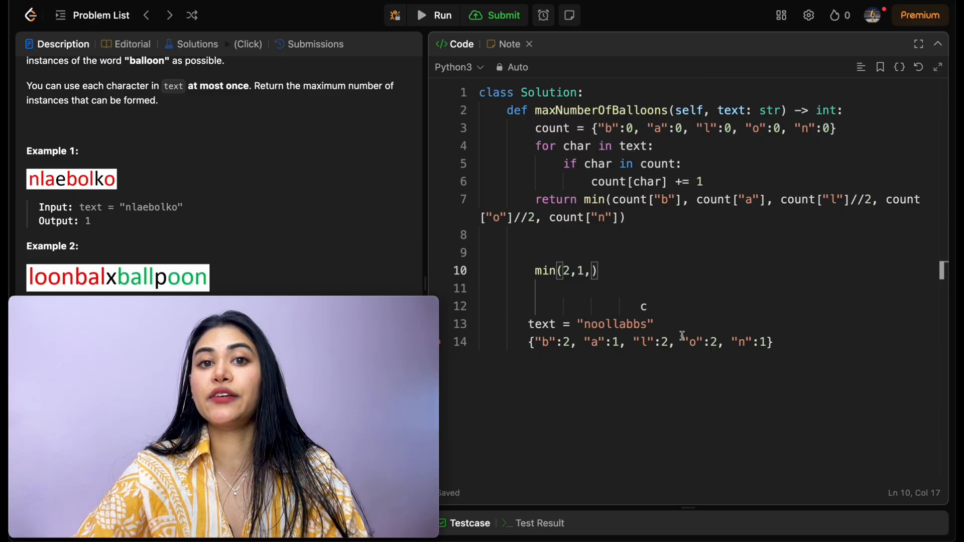
text(1,)
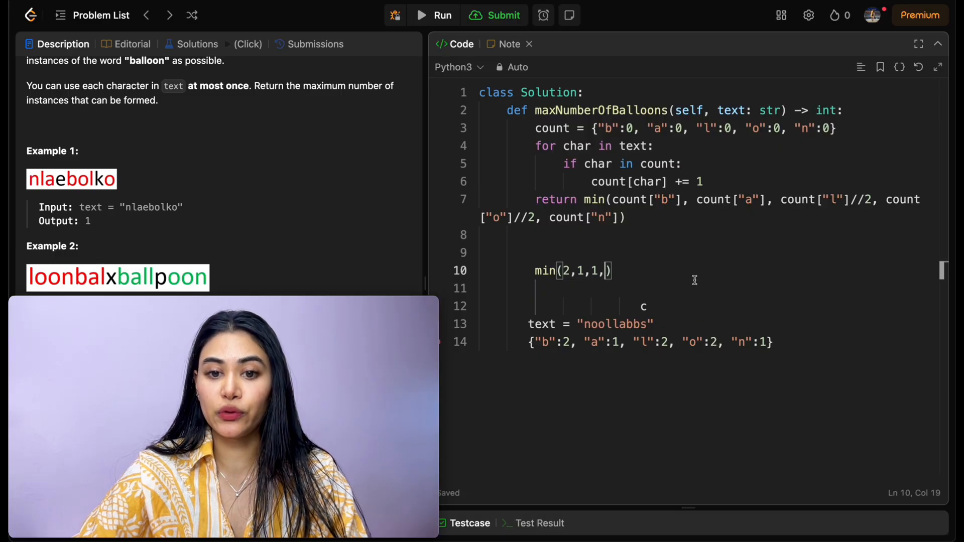
text(1,1)
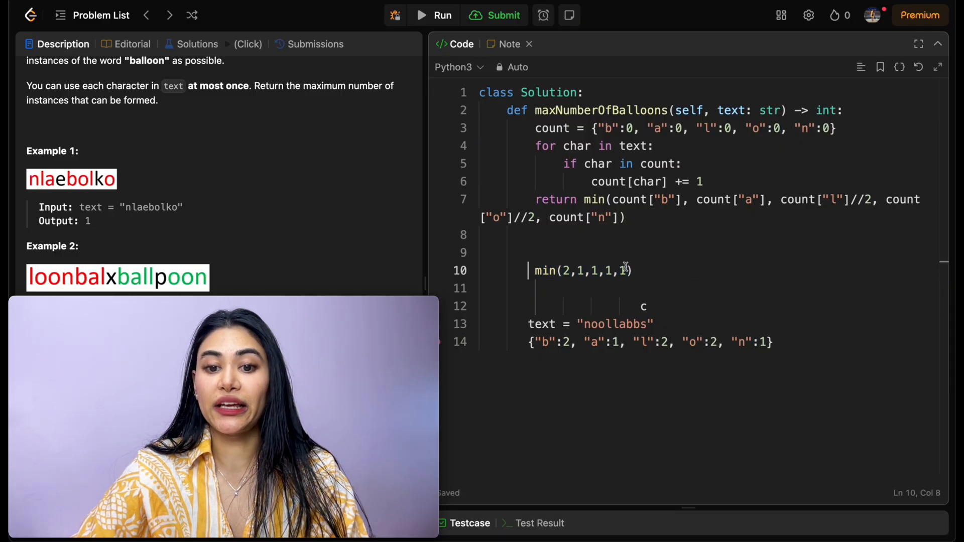
text(,1)
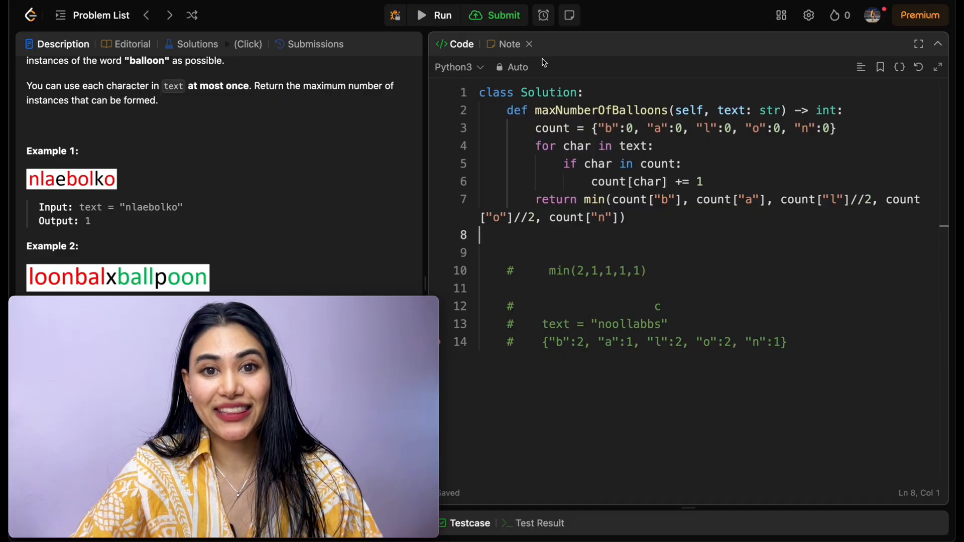
Submit the solution, see it accepted on all 28 test cases, and return to the Description
click(502, 15)
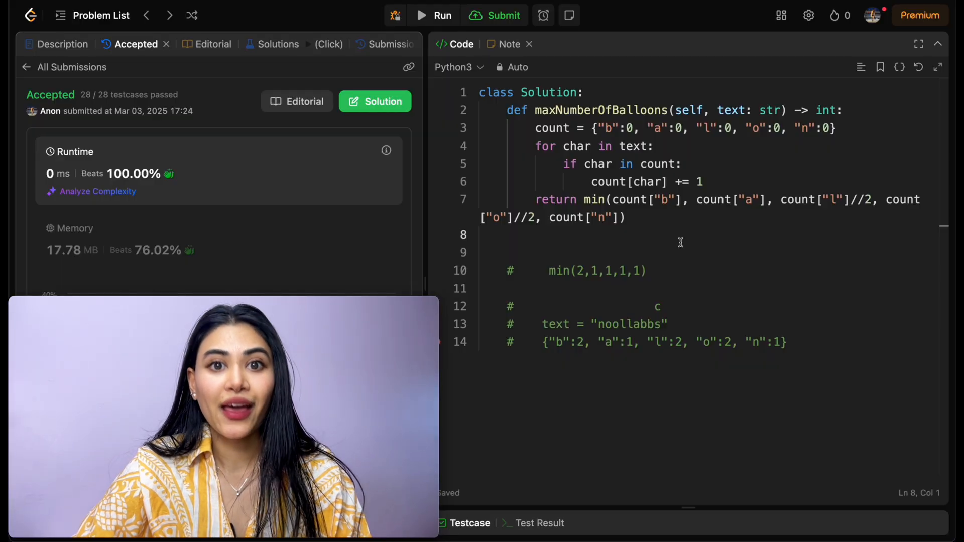
drag(597, 128, 782, 128)
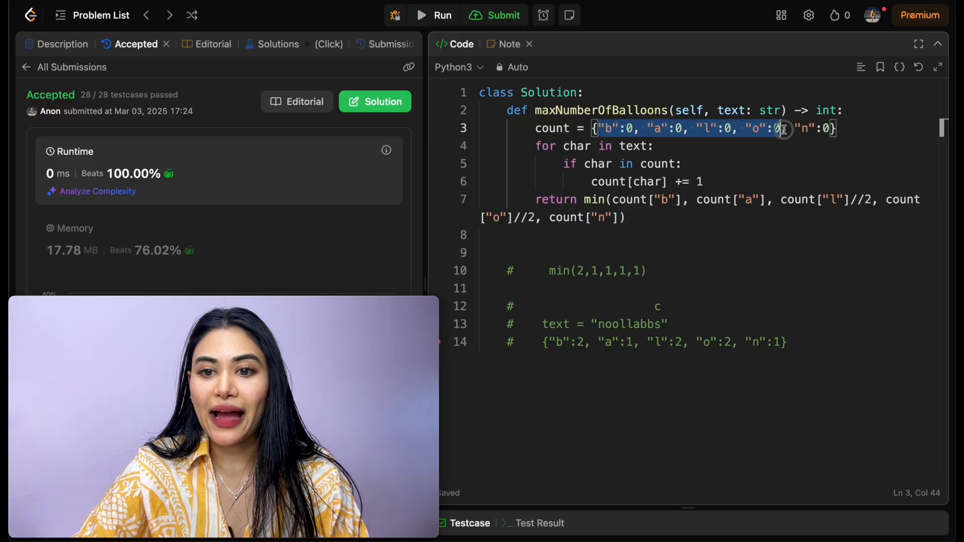
click(741, 163)
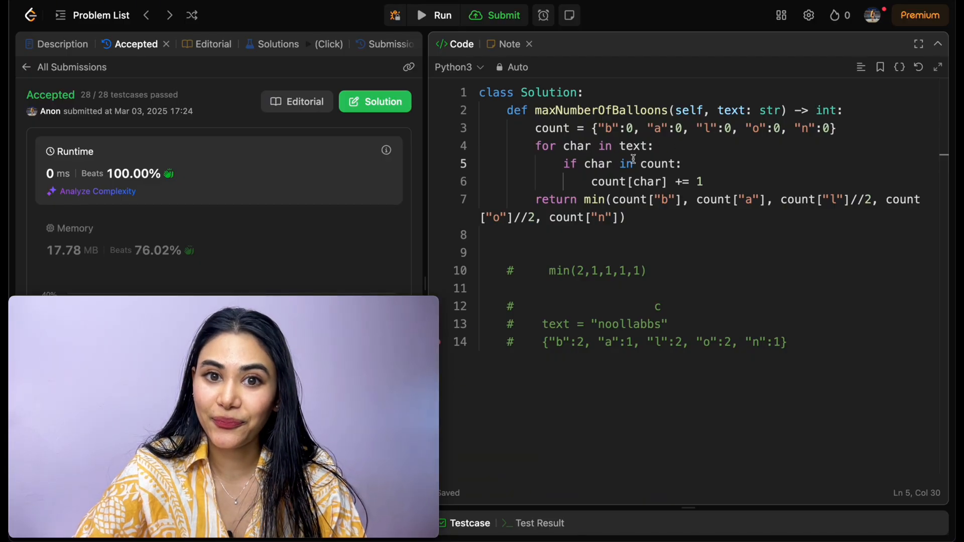
click(62, 43)
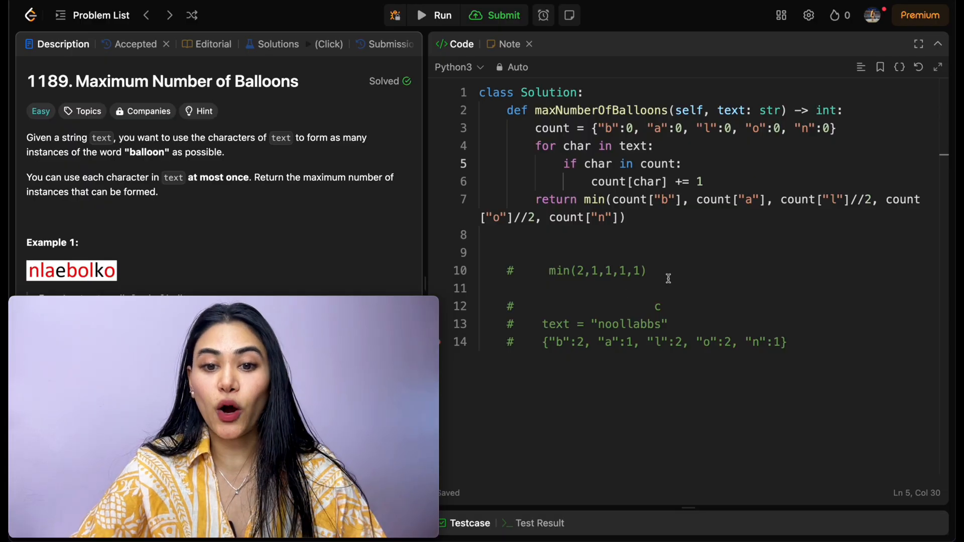
click(657, 289)
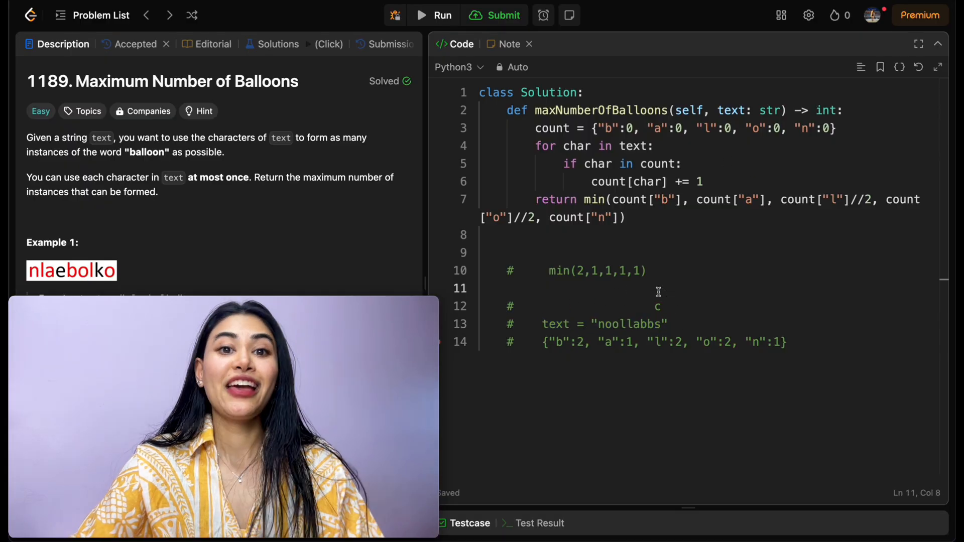